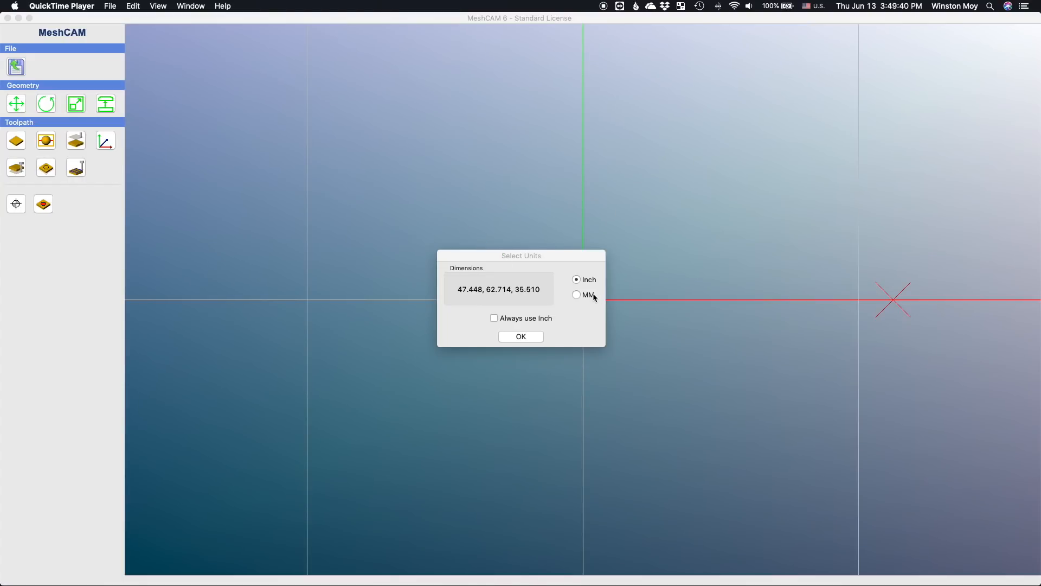
# Step: Import the moai in inches, scaled down to about 1.87 x 2.47 x 1.40, as a 2-side machining job
pyautogui.click(521, 336)
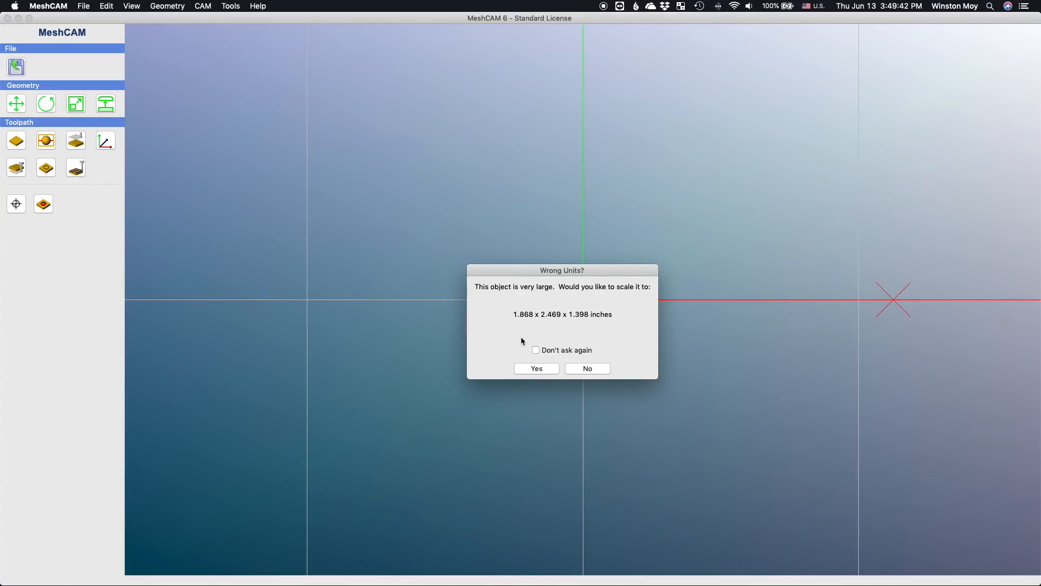
pyautogui.click(536, 369)
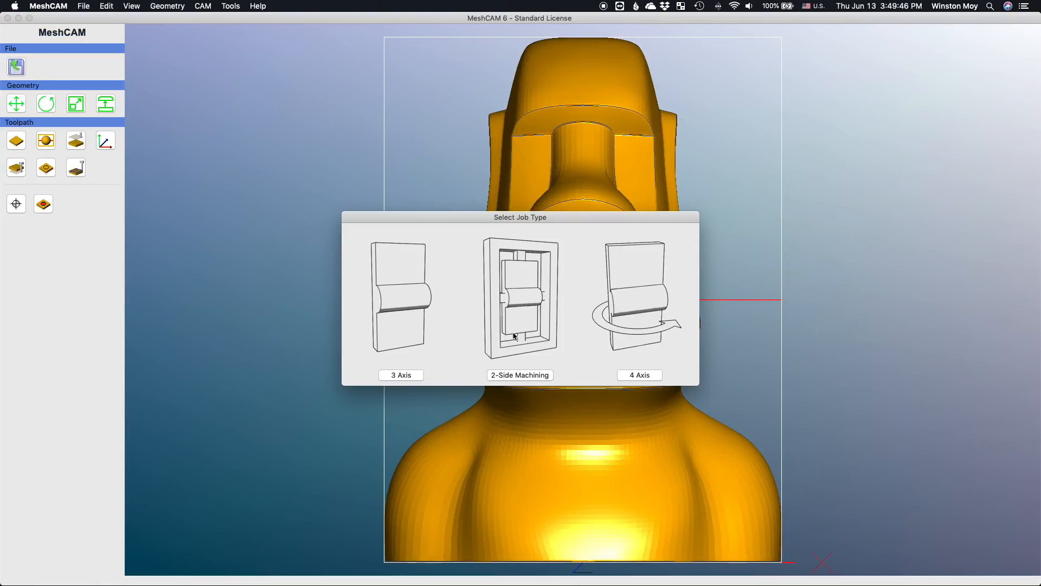
pyautogui.click(401, 374)
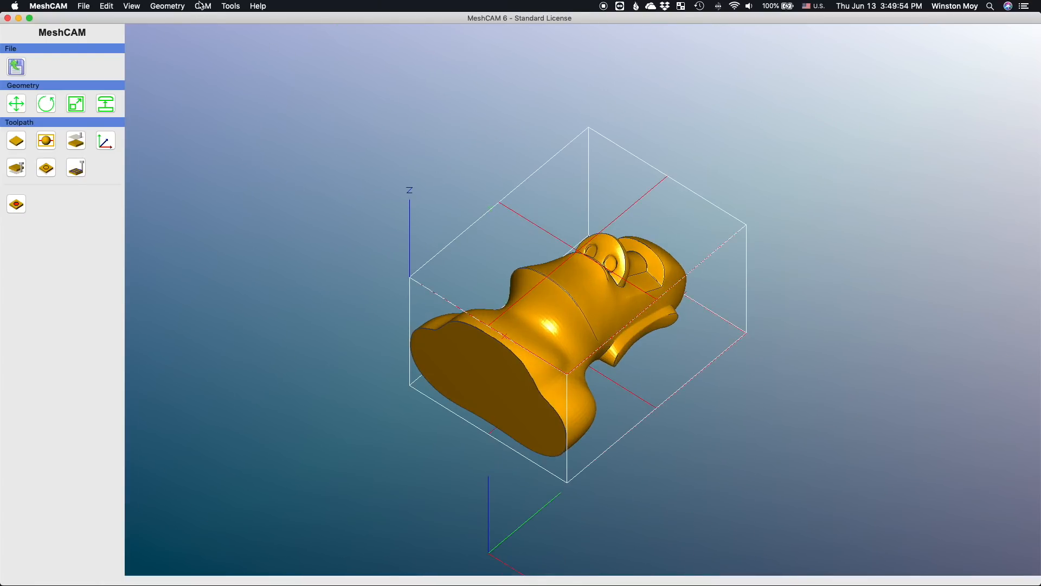
# Step: Check Translate Geometry and leave the model position unchanged
pyautogui.click(15, 103)
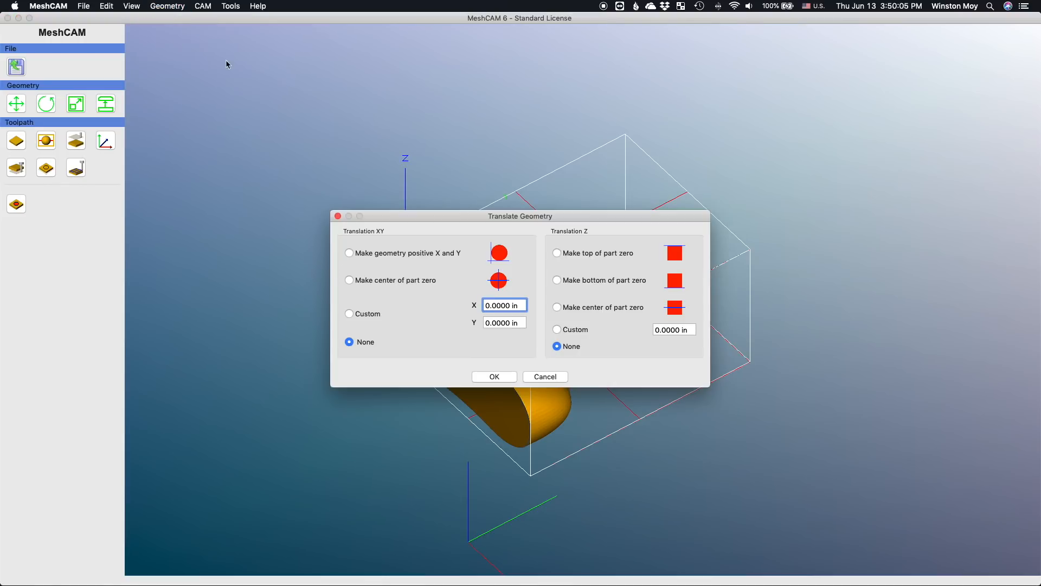
pyautogui.click(350, 280)
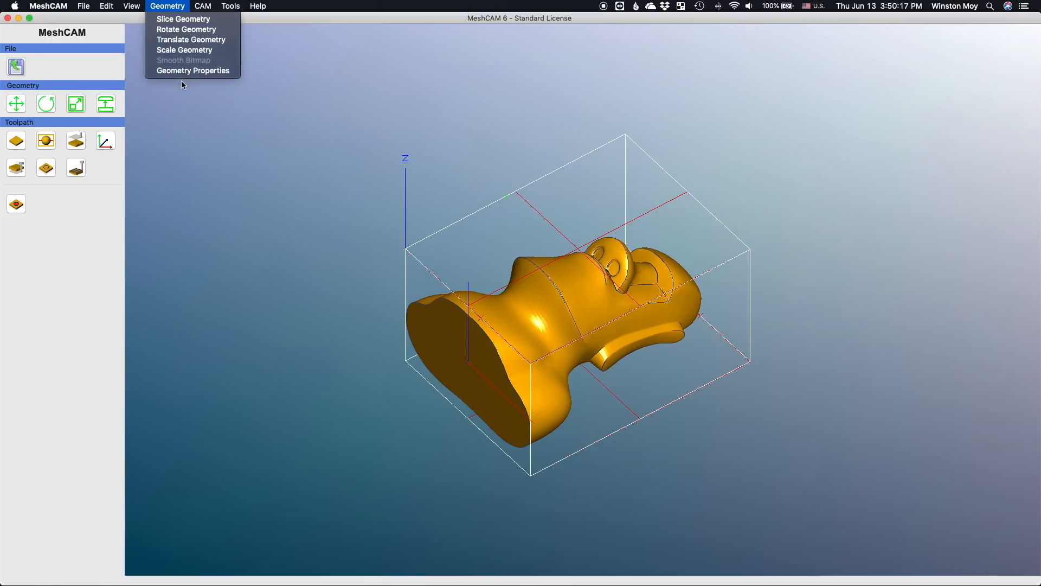
# Step: Scale the geometry uniformly by 0.66 to about 1.233 x 1.630 x 0.923 inches
pyautogui.click(193, 71)
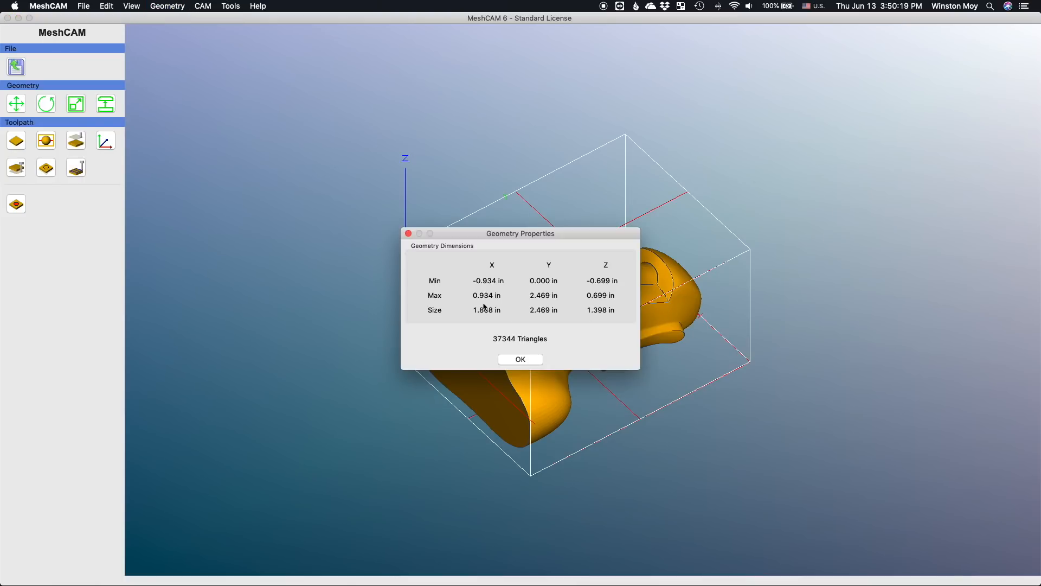
pyautogui.moveTo(564, 263)
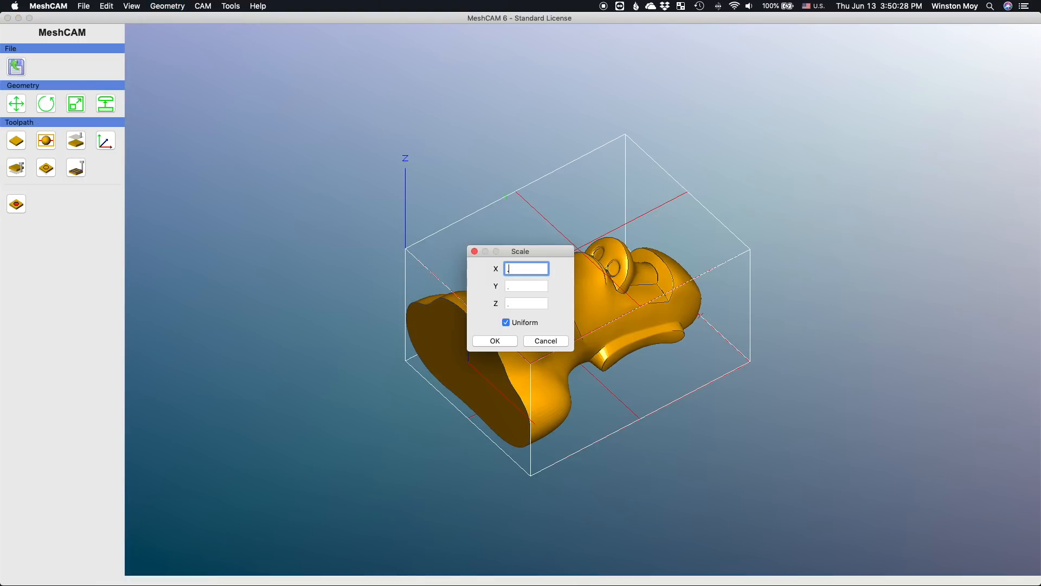
pyautogui.write('.66')
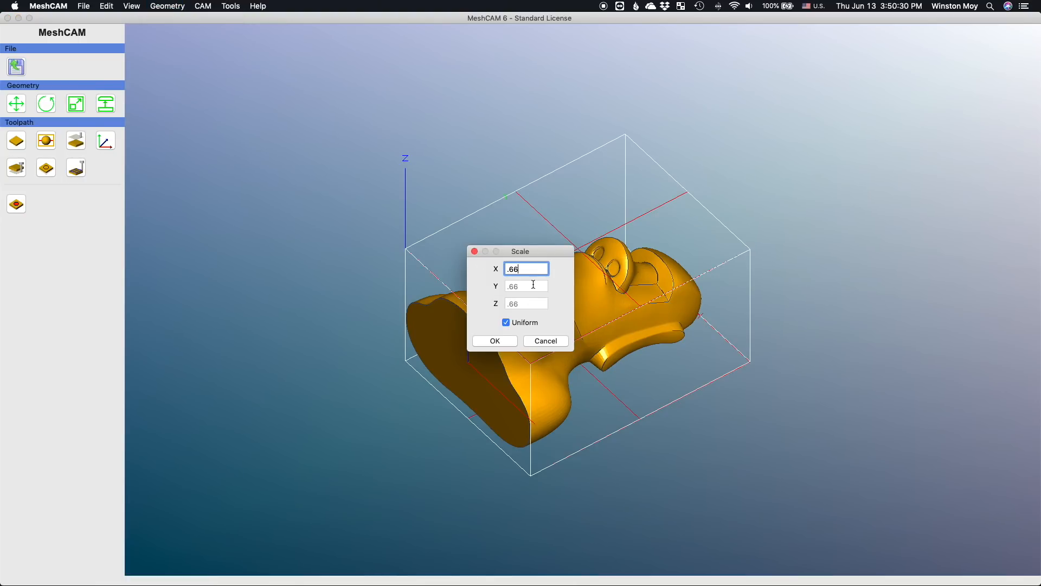
pyautogui.click(494, 340)
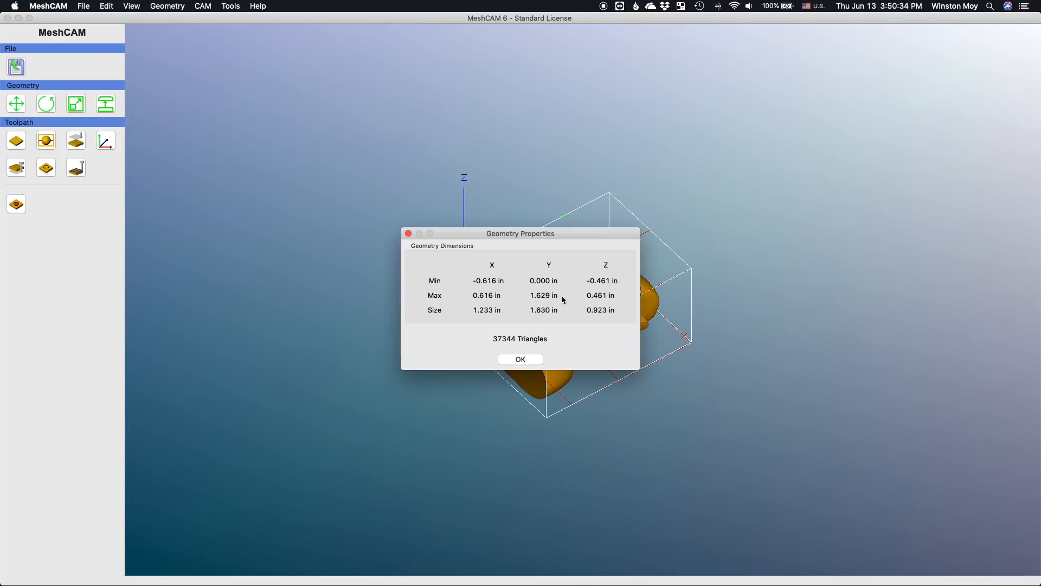
pyautogui.moveTo(536, 355)
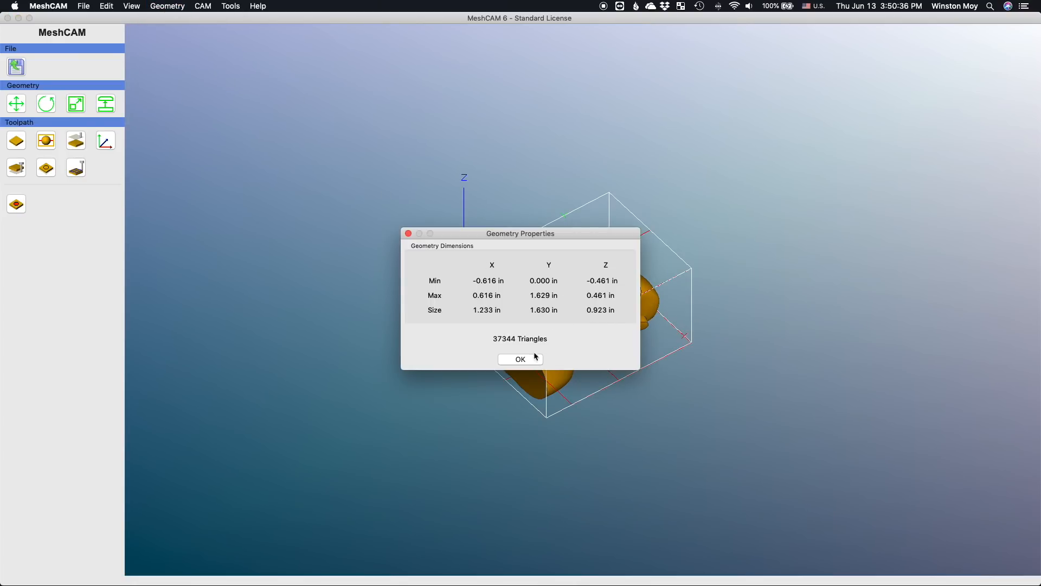
# Step: Dismiss the dimensions readout and keep the program zero as set
pyautogui.click(521, 359)
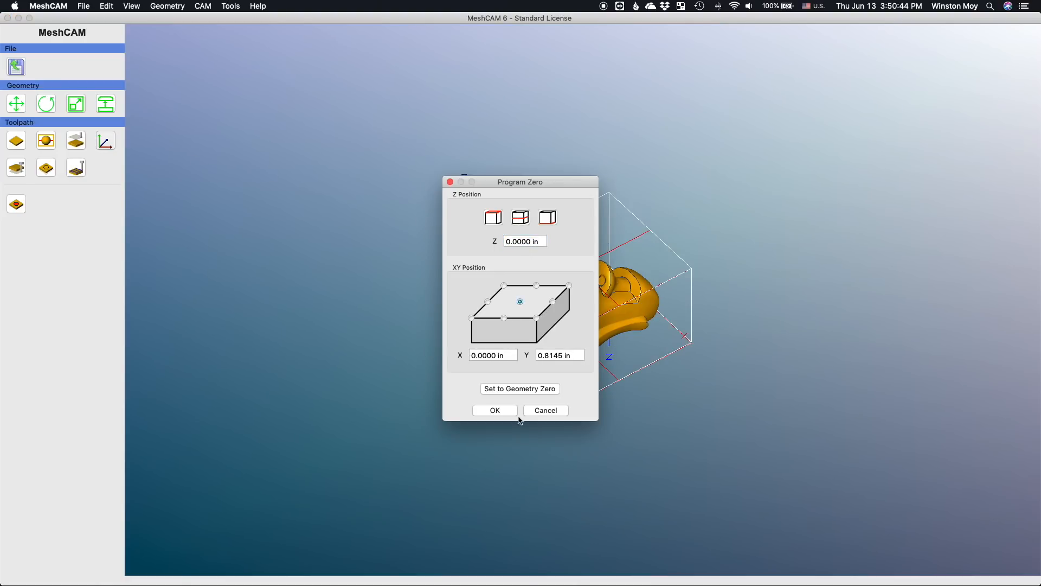
pyautogui.click(495, 410)
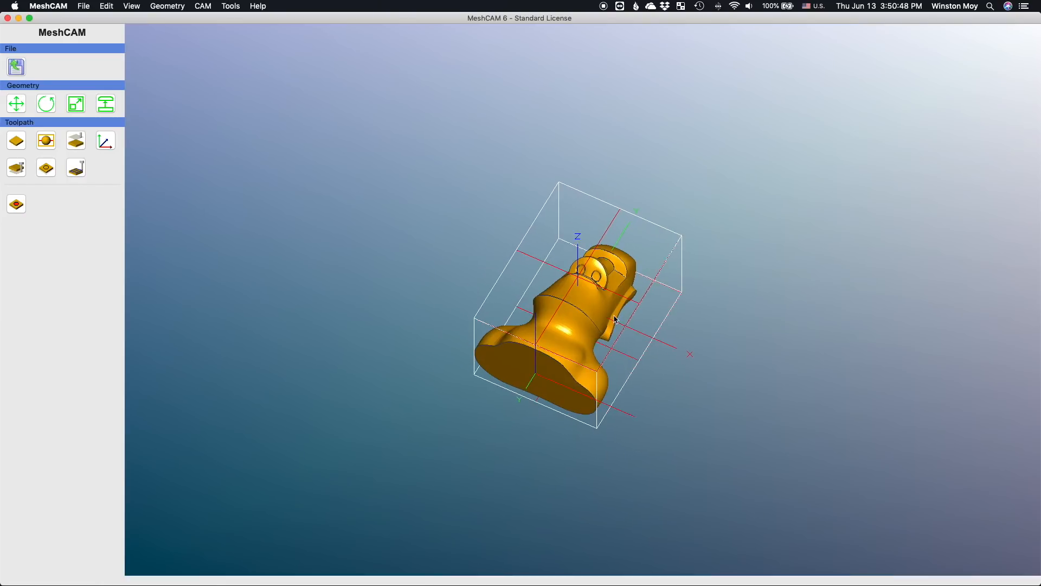
# Step: Define the stock as a 2 x 3 x 1 inch block centred on the part
pyautogui.click(203, 5)
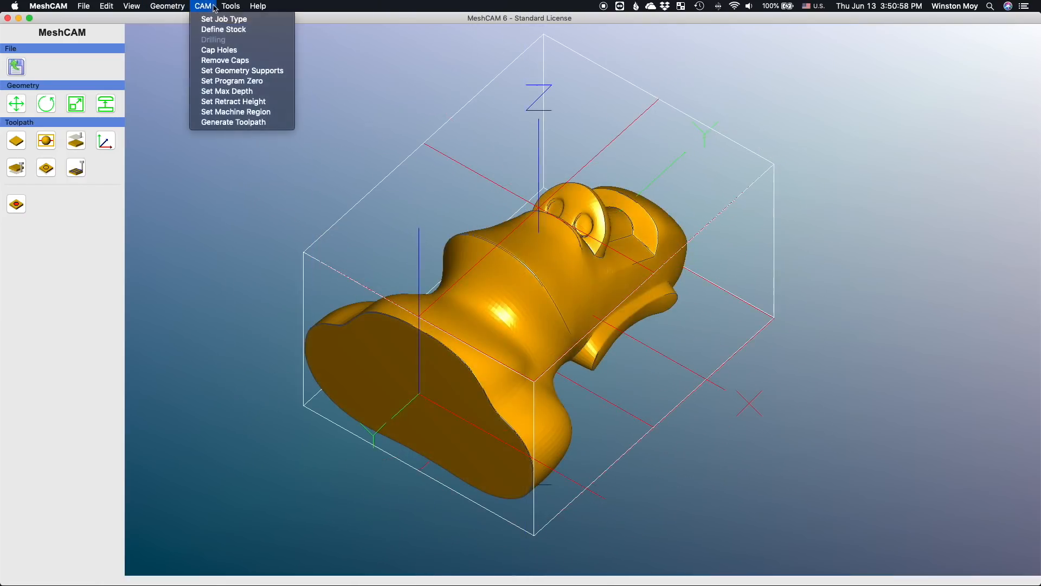
pyautogui.click(224, 29)
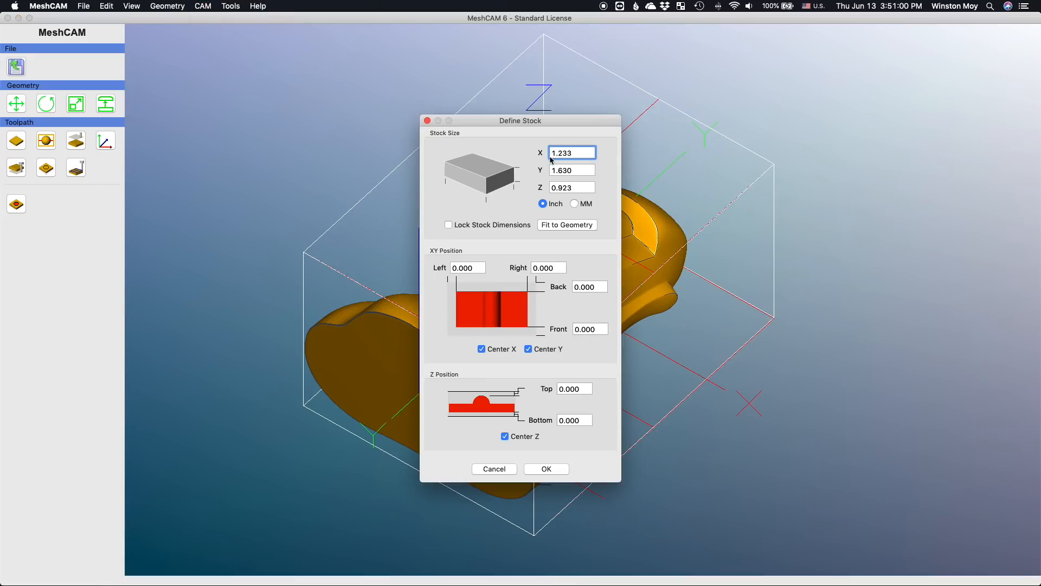
pyautogui.write('2')
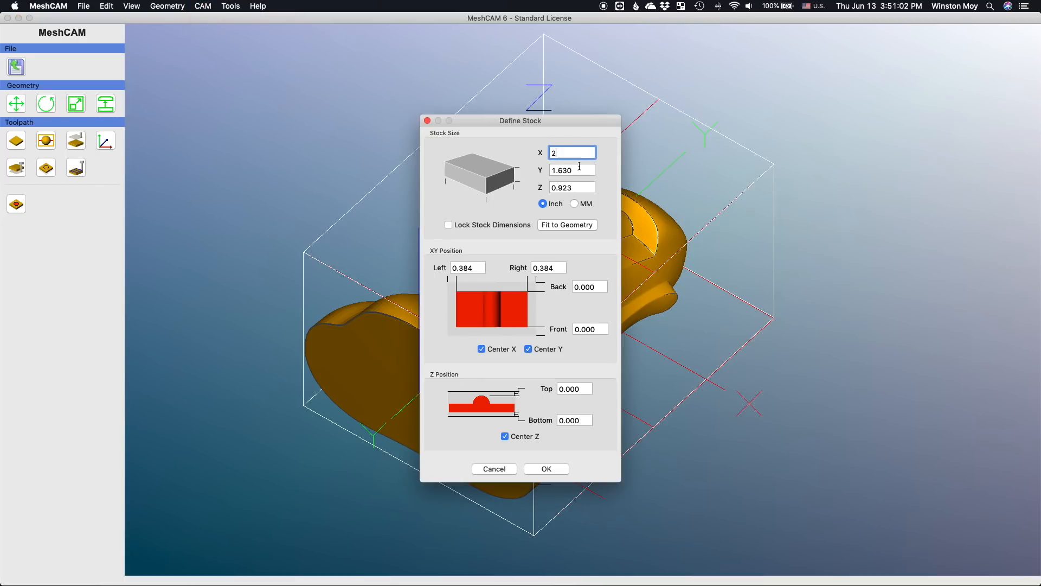
pyautogui.write('3')
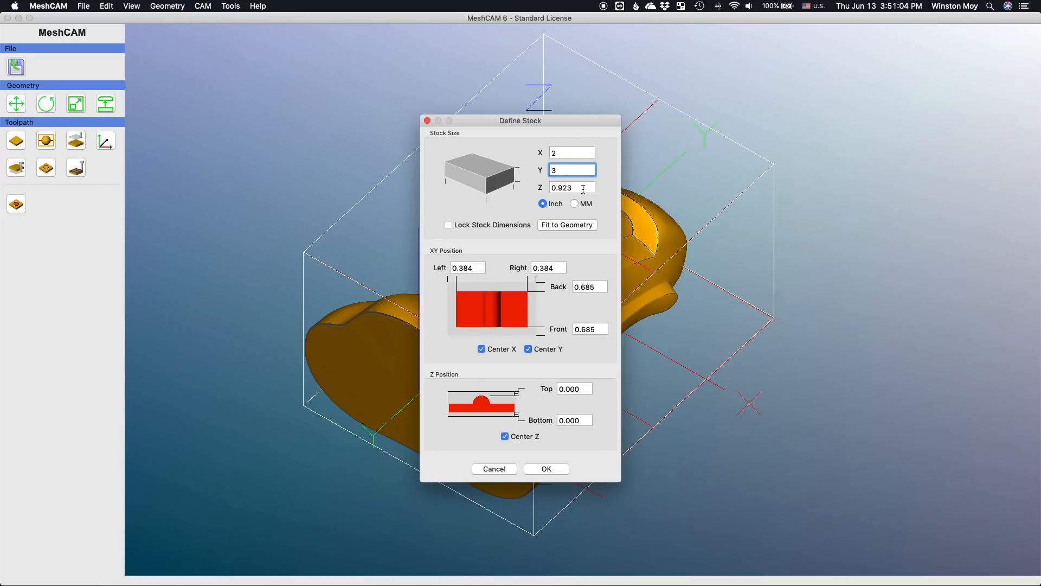
pyautogui.write('1')
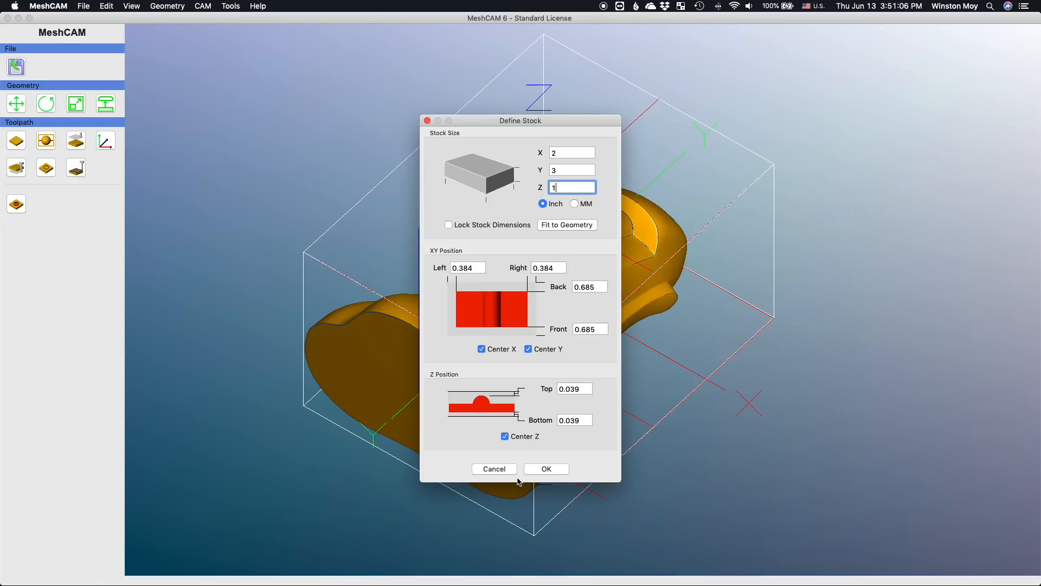
pyautogui.click(546, 469)
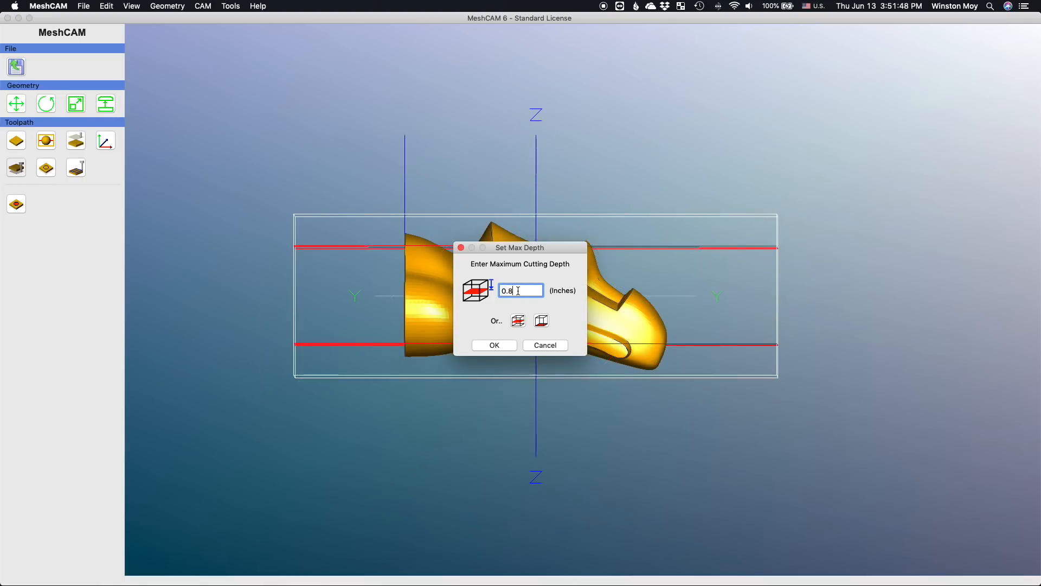
# Step: Set the maximum cutting depth to 0.8 inches
pyautogui.click(494, 345)
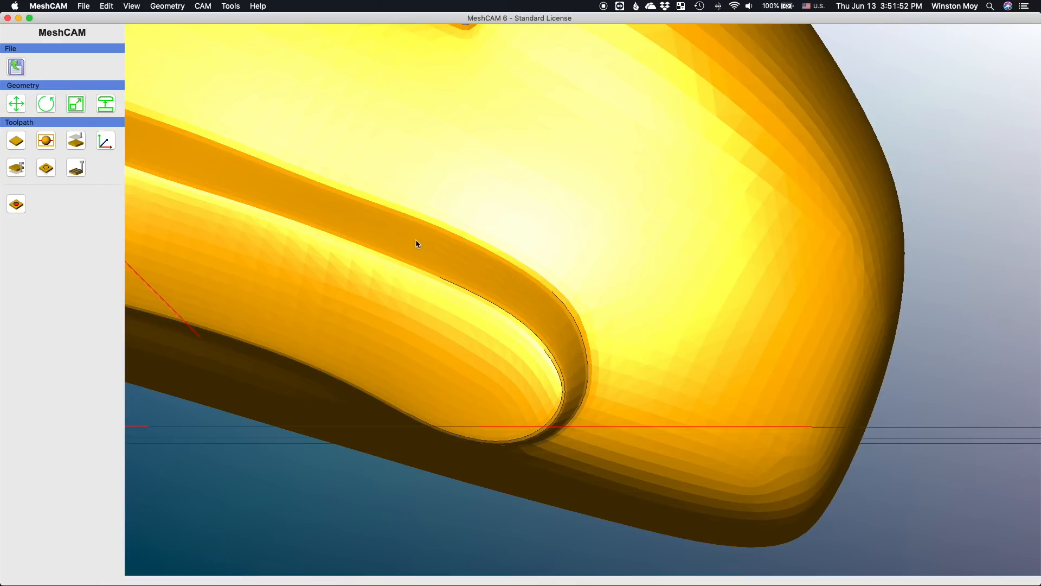
pyautogui.moveTo(556, 342)
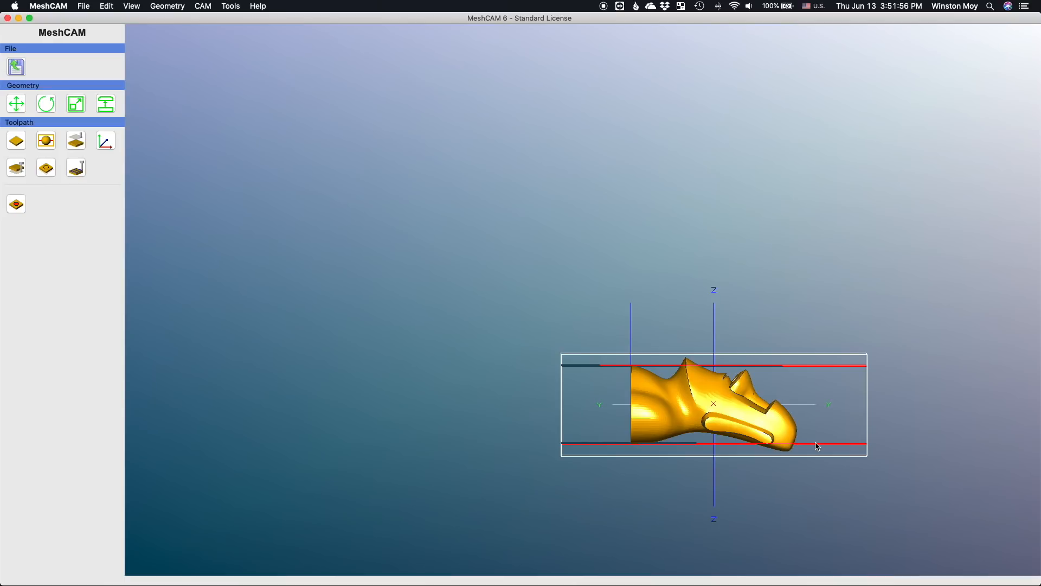
pyautogui.moveTo(792, 442)
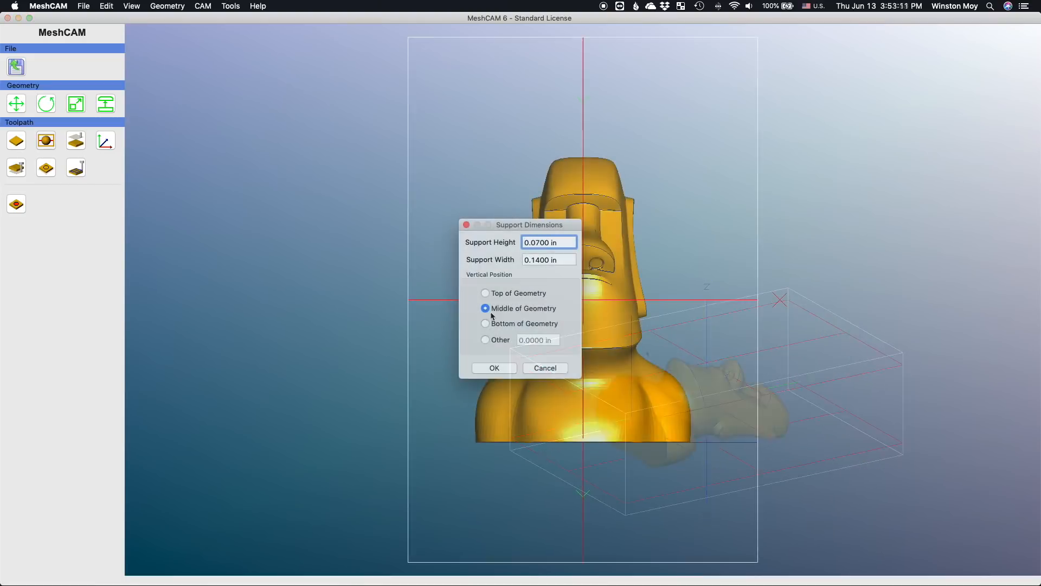
# Step: Place a 0.07 x 0.14 inch support bar through the moai's head at custom height -0.4263 inches
pyautogui.click(485, 340)
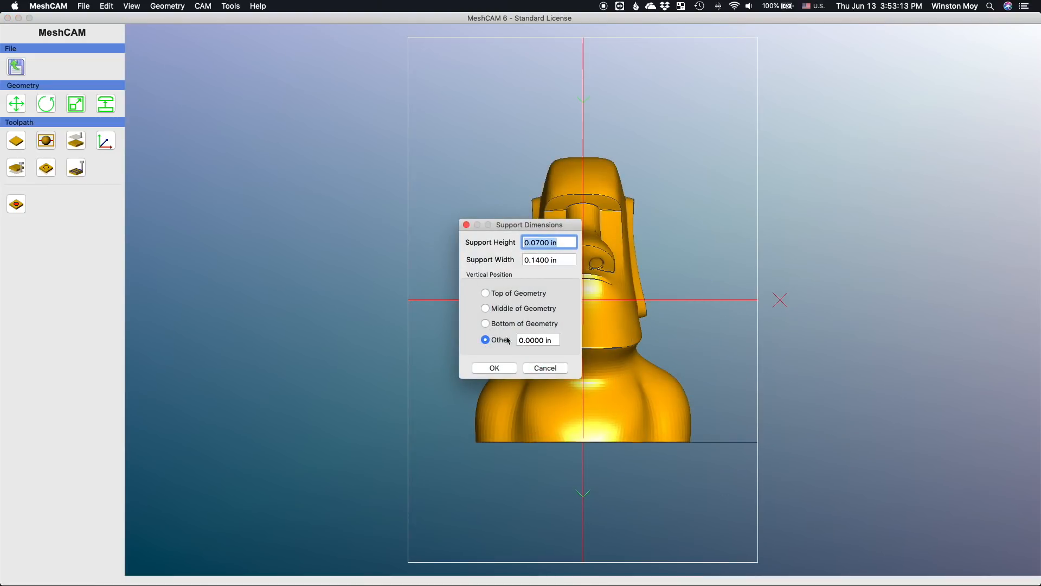
pyautogui.click(485, 308)
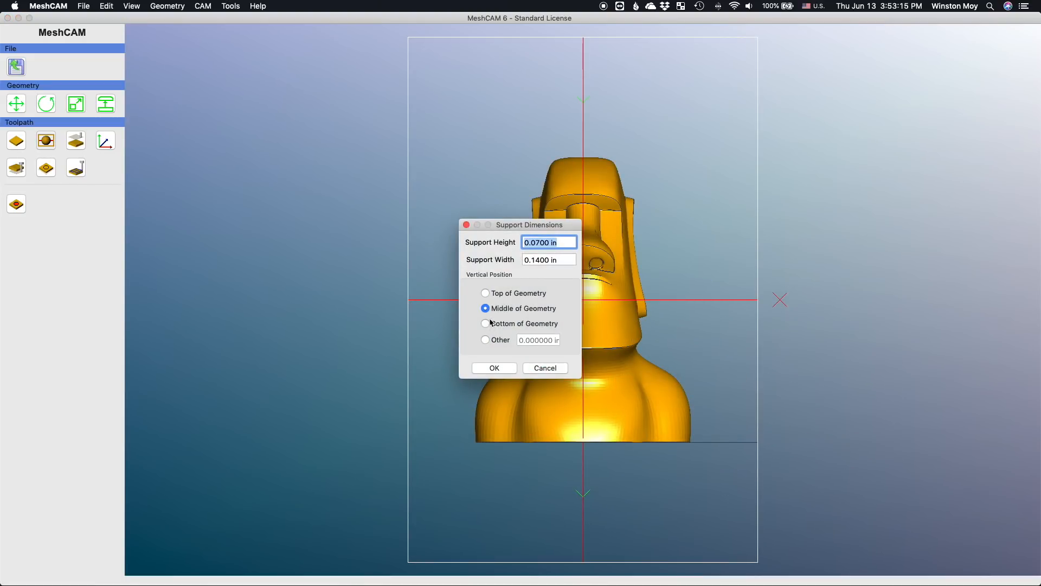
pyautogui.click(485, 340)
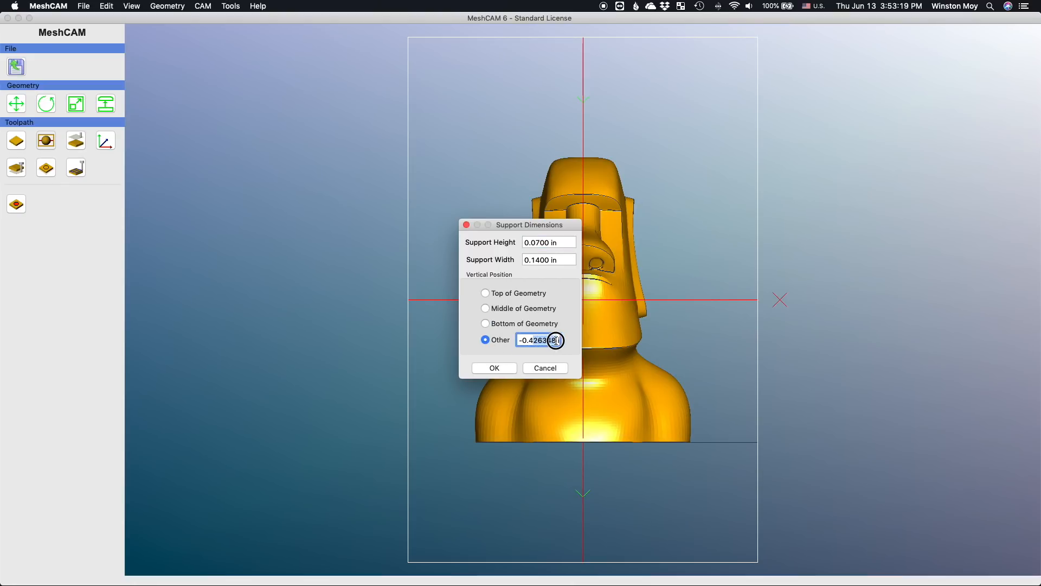
pyautogui.write('-0.')
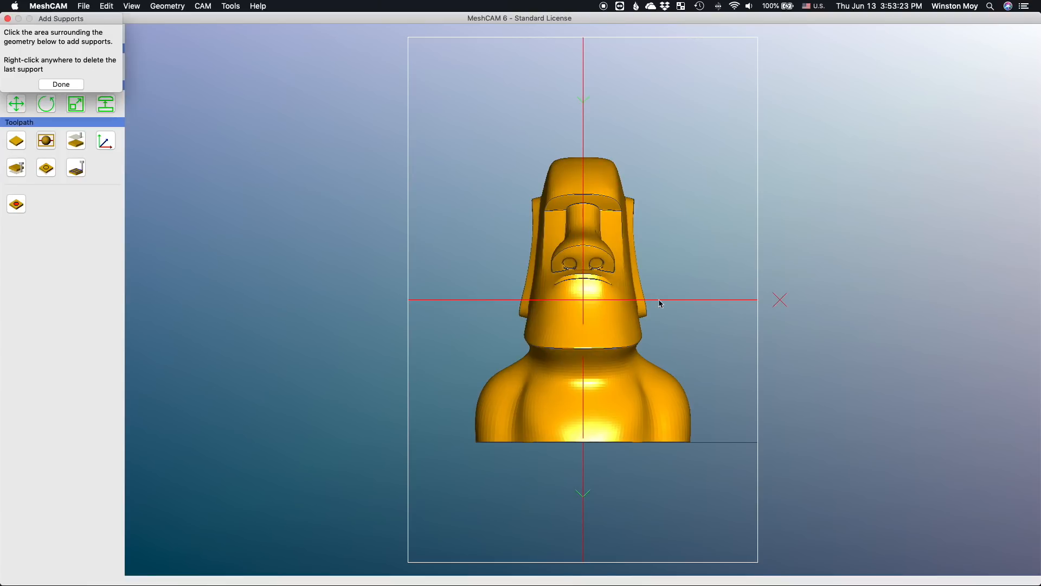
pyautogui.click(660, 302)
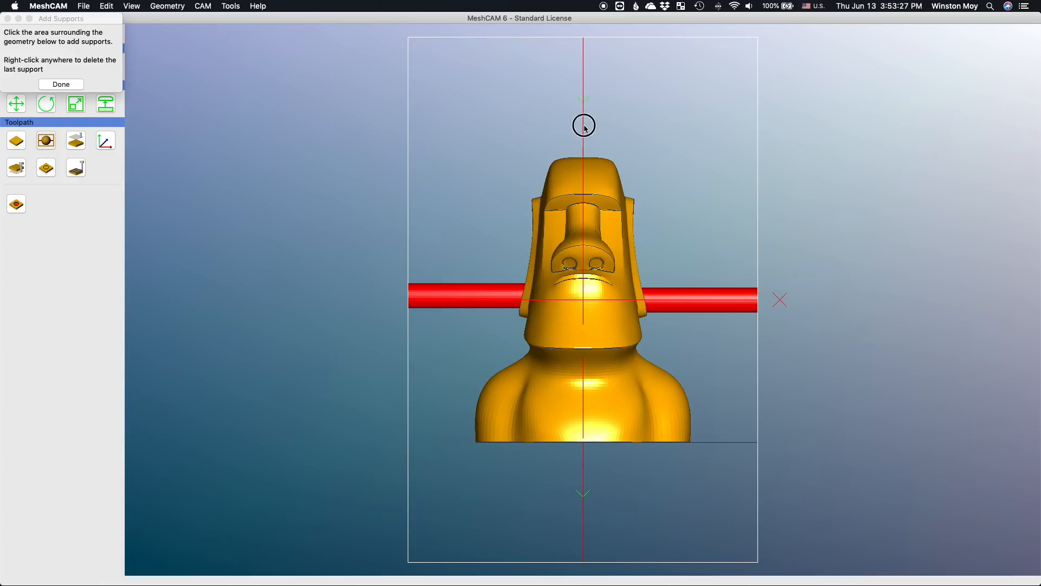
pyautogui.click(583, 125)
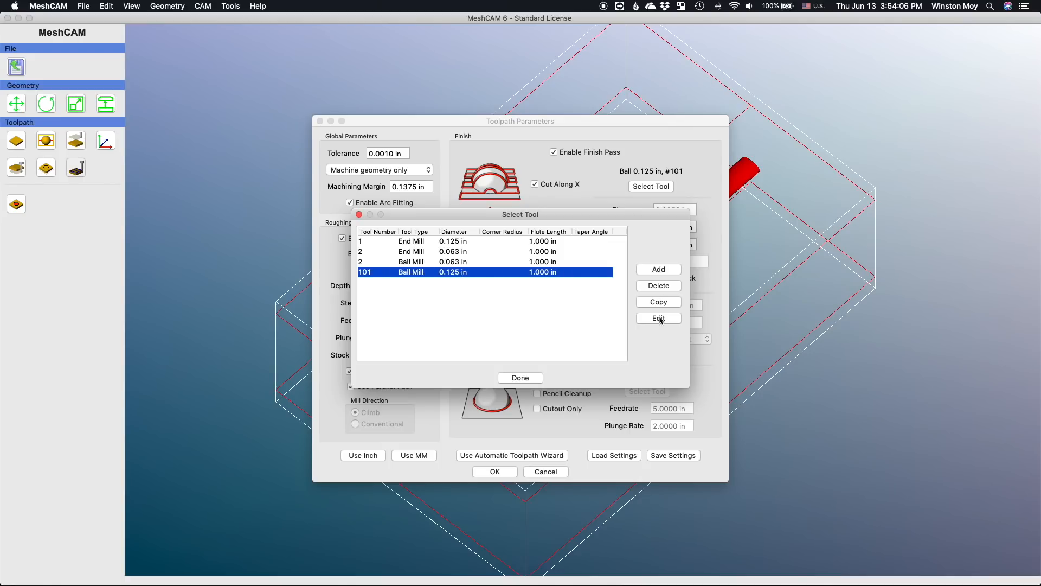
# Step: Review the 0.125 inch ball mill's settings and the finish stepover without changes
pyautogui.click(658, 318)
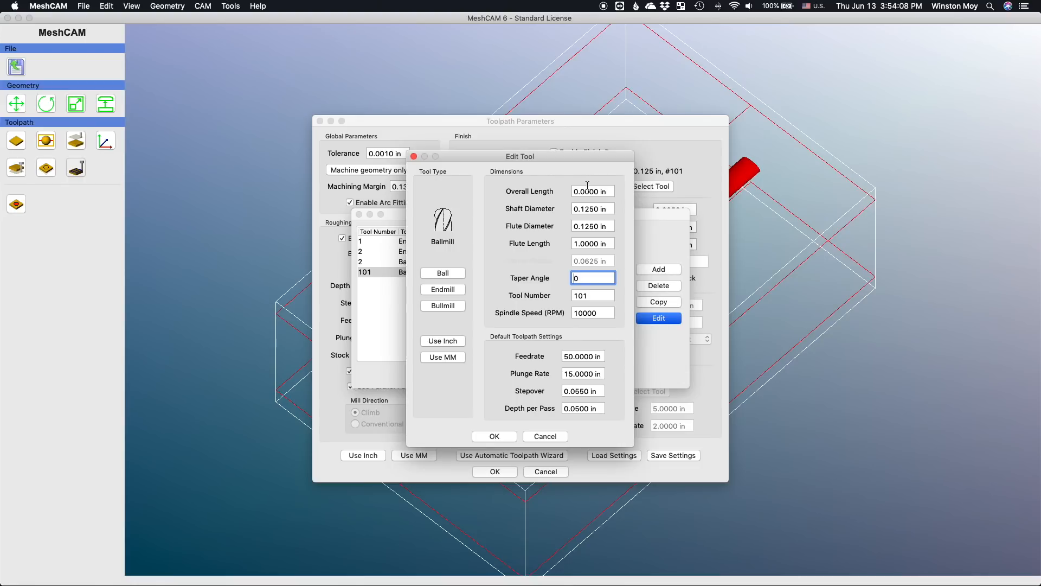
pyautogui.click(592, 313)
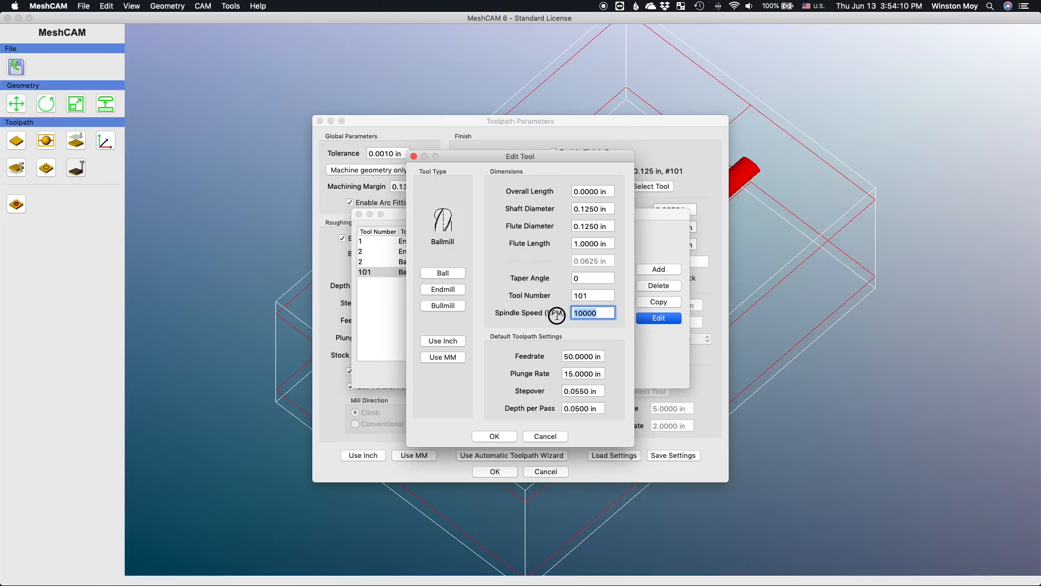
pyautogui.moveTo(545, 441)
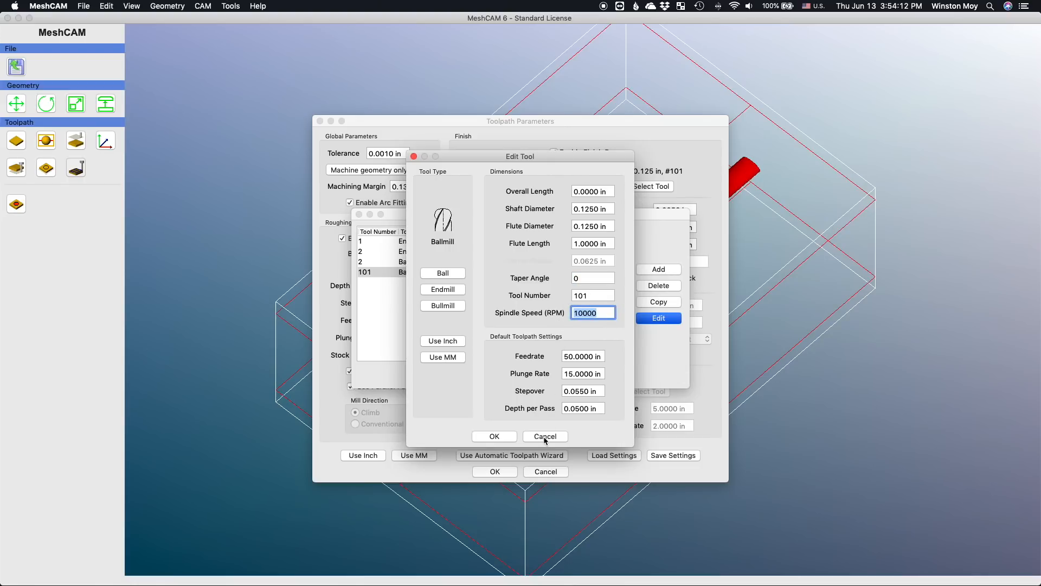
pyautogui.click(495, 436)
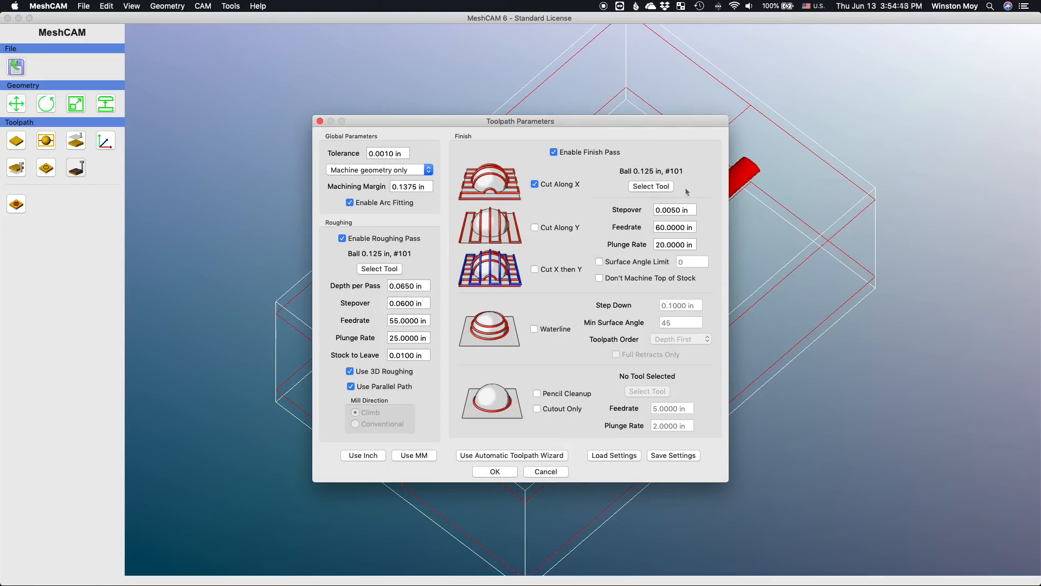
pyautogui.click(675, 209)
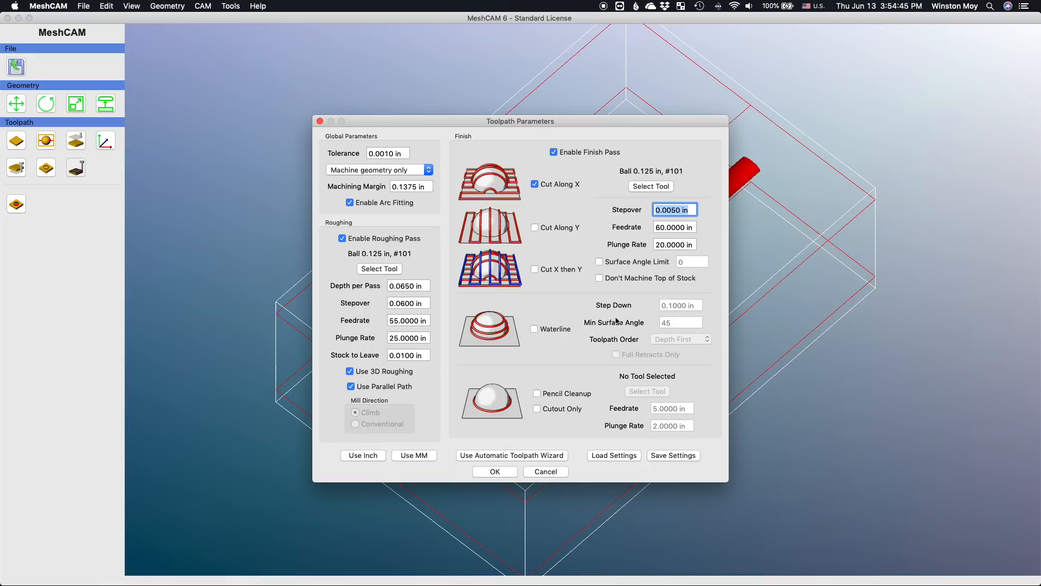
pyautogui.moveTo(536, 455)
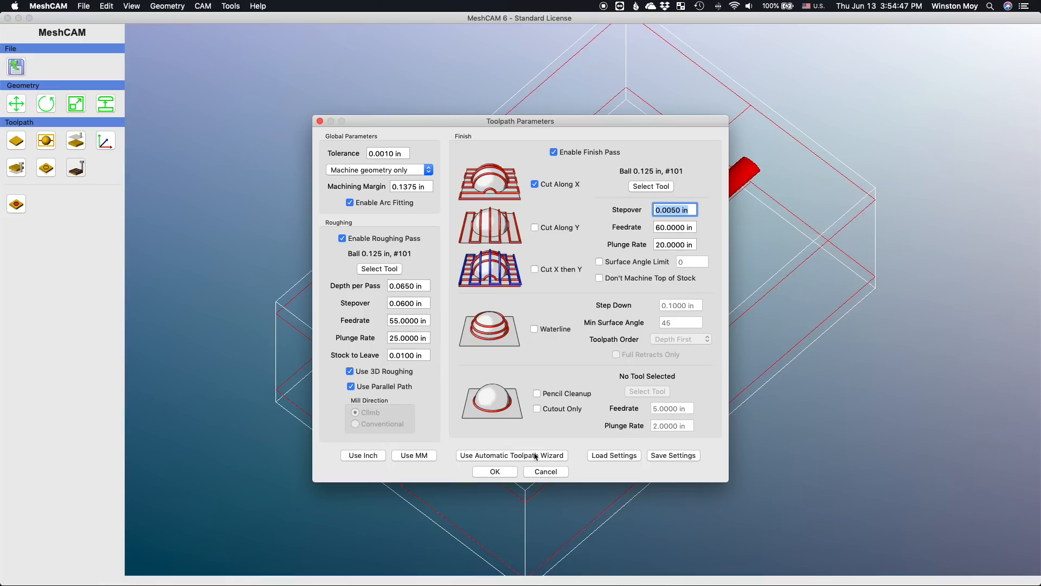
# Step: Generate the roughing and X-parallel finish toolpaths and start saving the top setup NC file
pyautogui.click(495, 471)
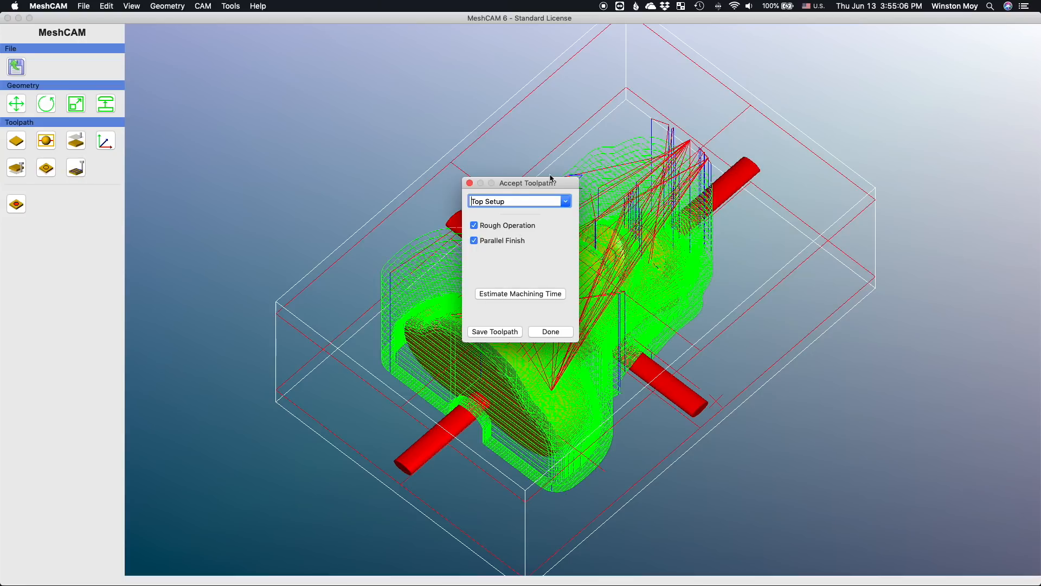
pyautogui.click(495, 332)
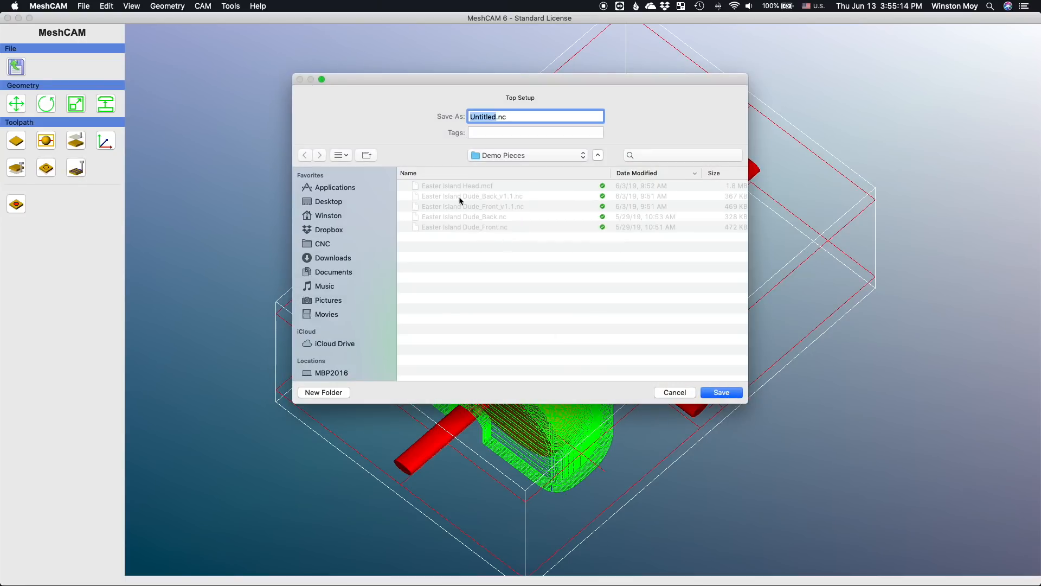